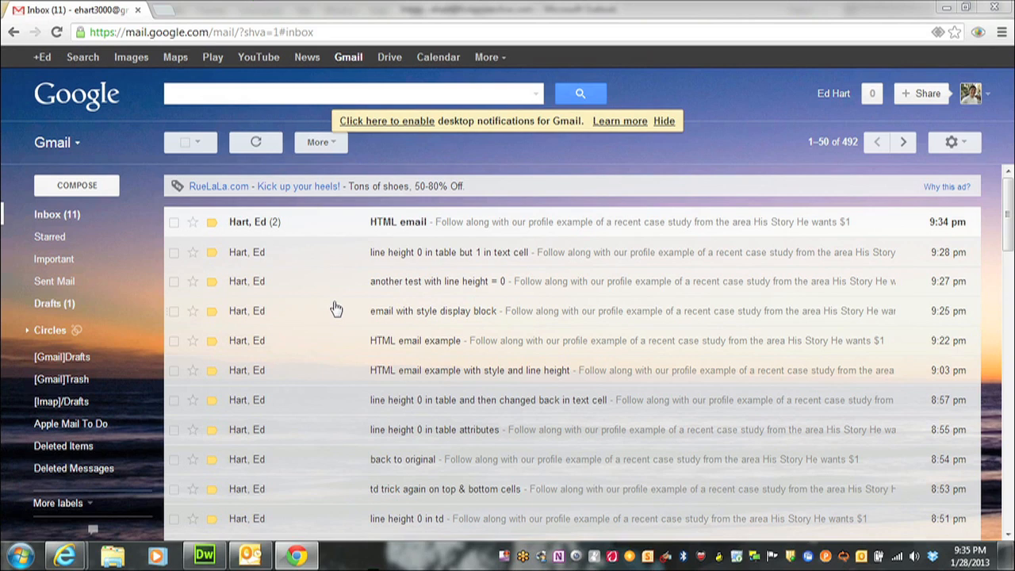
pyautogui.moveTo(268, 250)
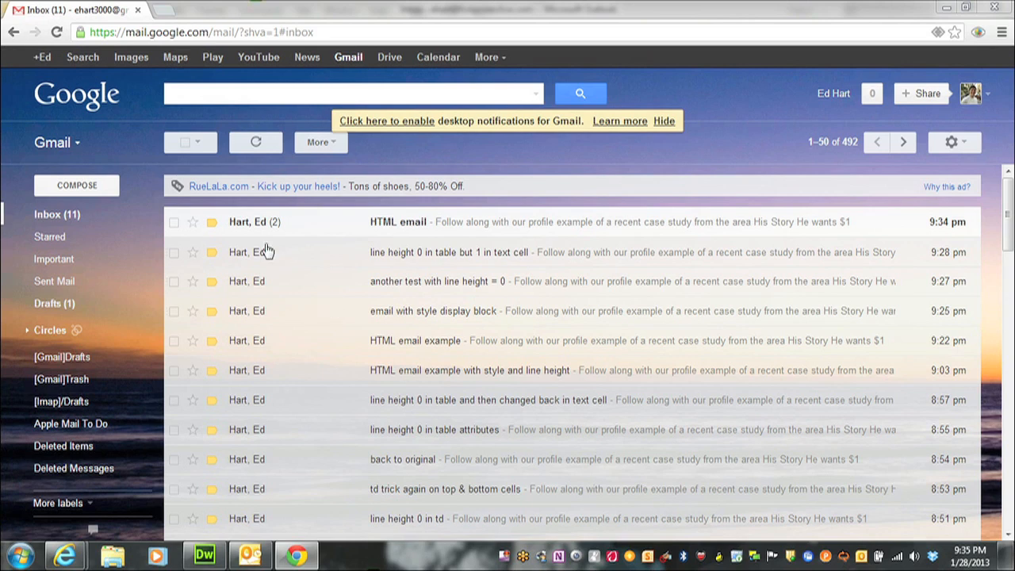
pyautogui.moveTo(248, 228)
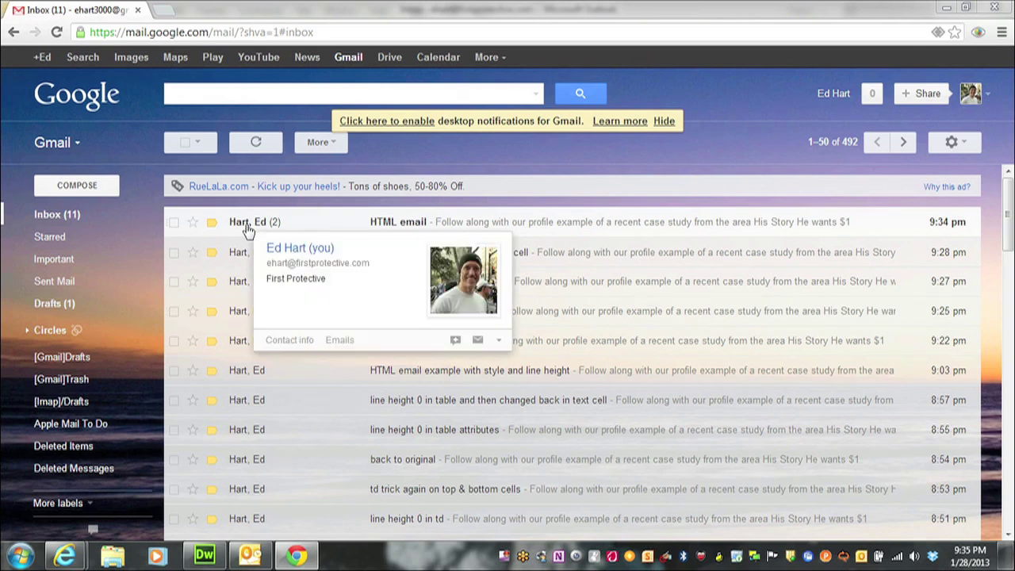
# Step: Open the 'HTML email' conversation in Gmail and scroll through its case-study layout
pyautogui.click(398, 222)
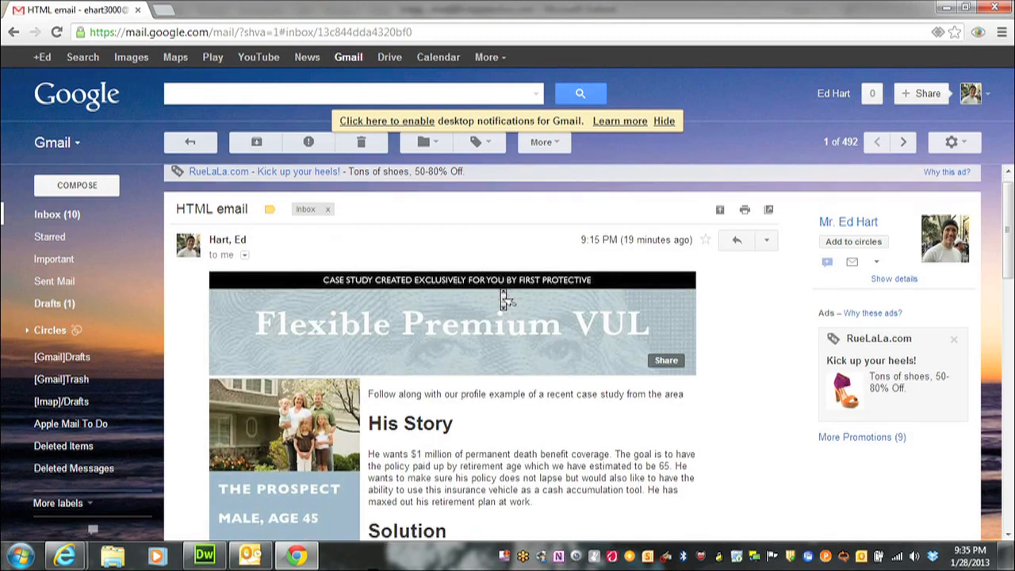
pyautogui.scroll(-3)
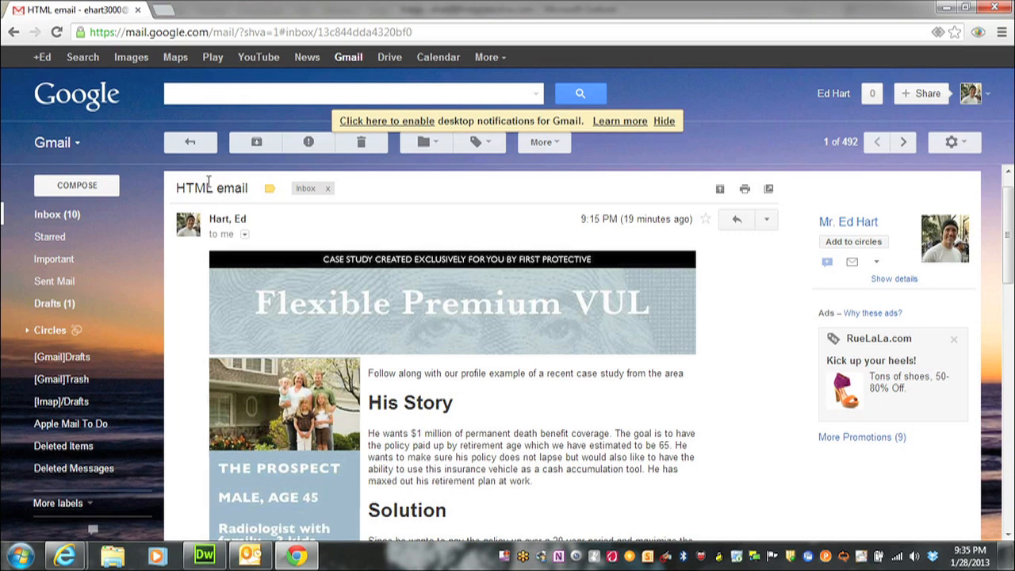
pyautogui.moveTo(206, 152)
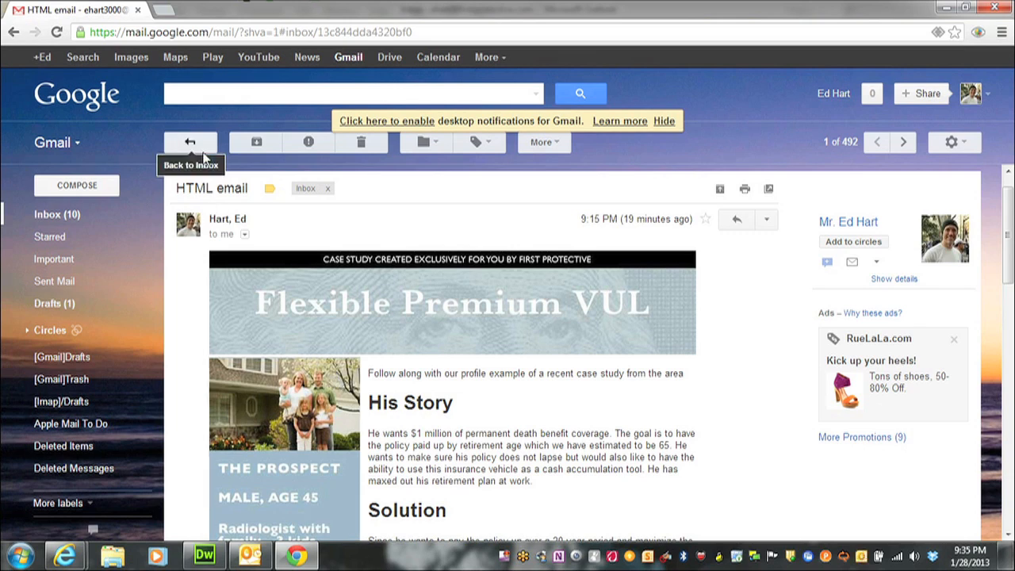
pyautogui.moveTo(204, 495)
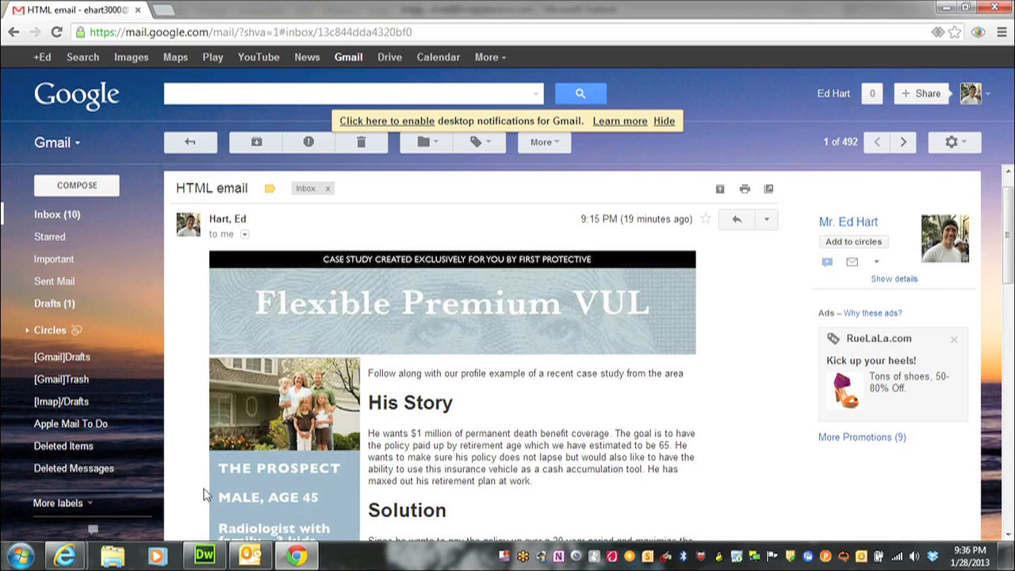
# Step: Add style="display:block;" after alt="" in the first slice image tags in Code view
pyautogui.click(203, 557)
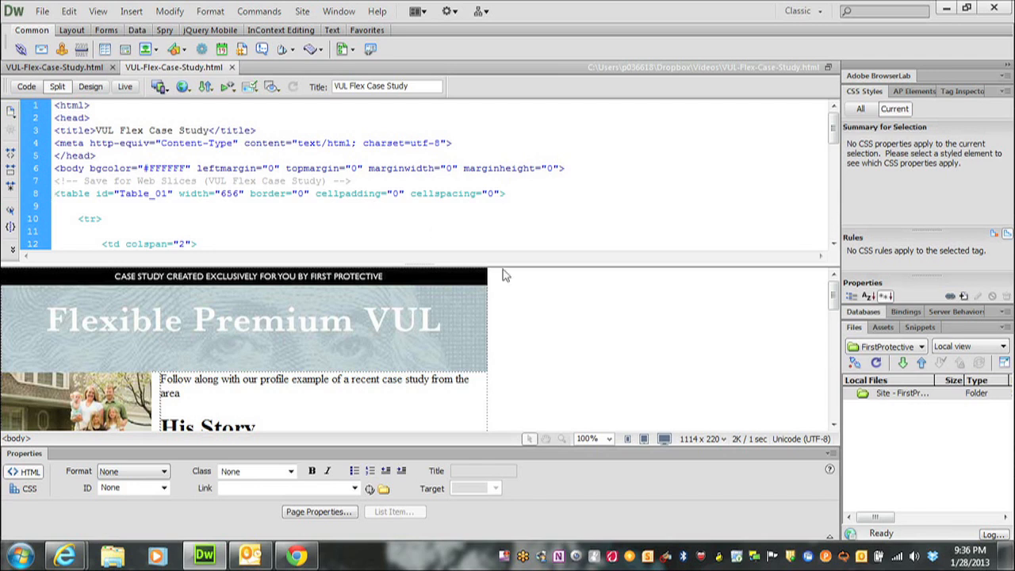
pyautogui.scroll(-3)
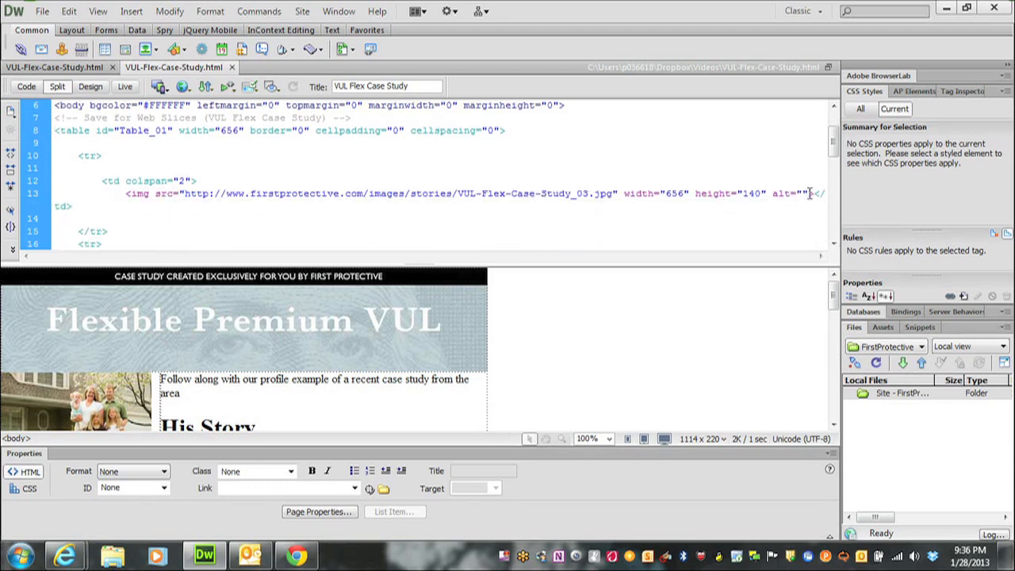
pyautogui.click(244, 321)
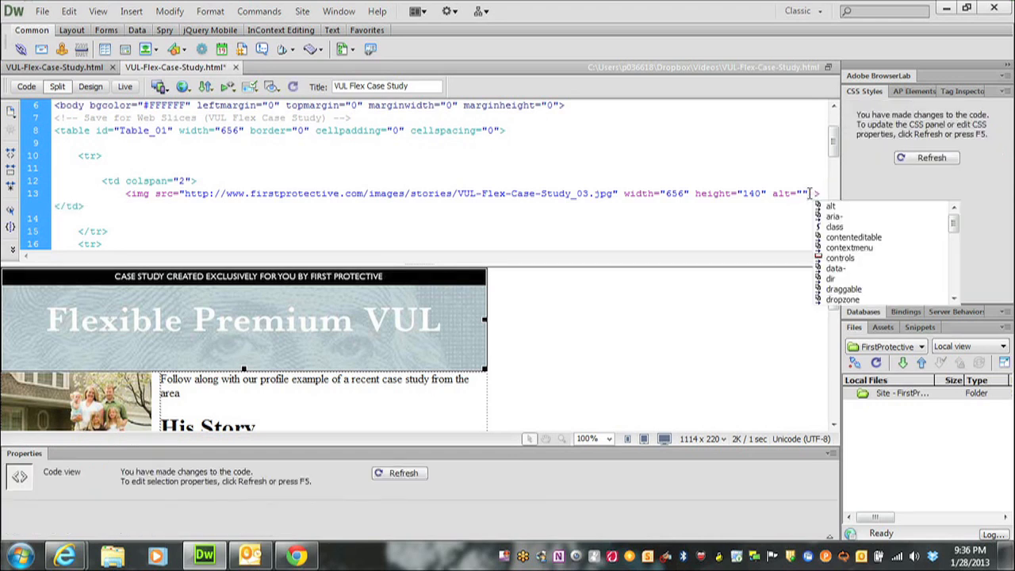
pyautogui.write('style="display:')
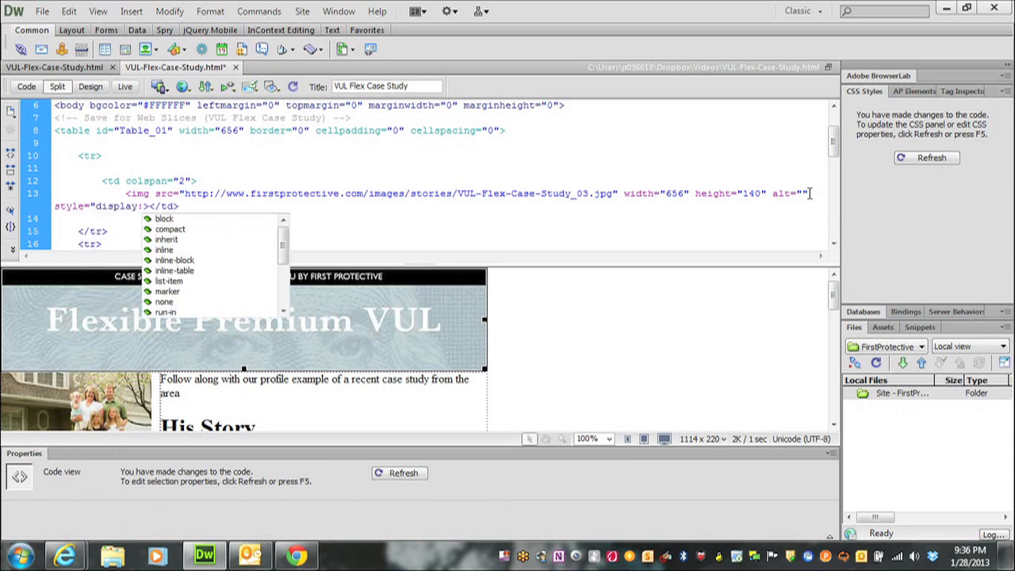
pyautogui.click(164, 219)
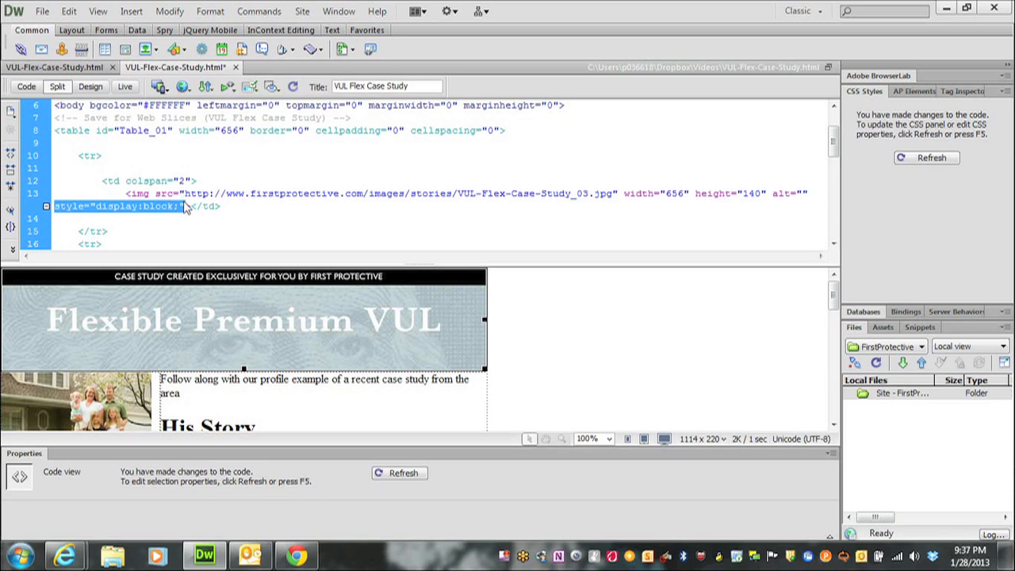
pyautogui.scroll(-3)
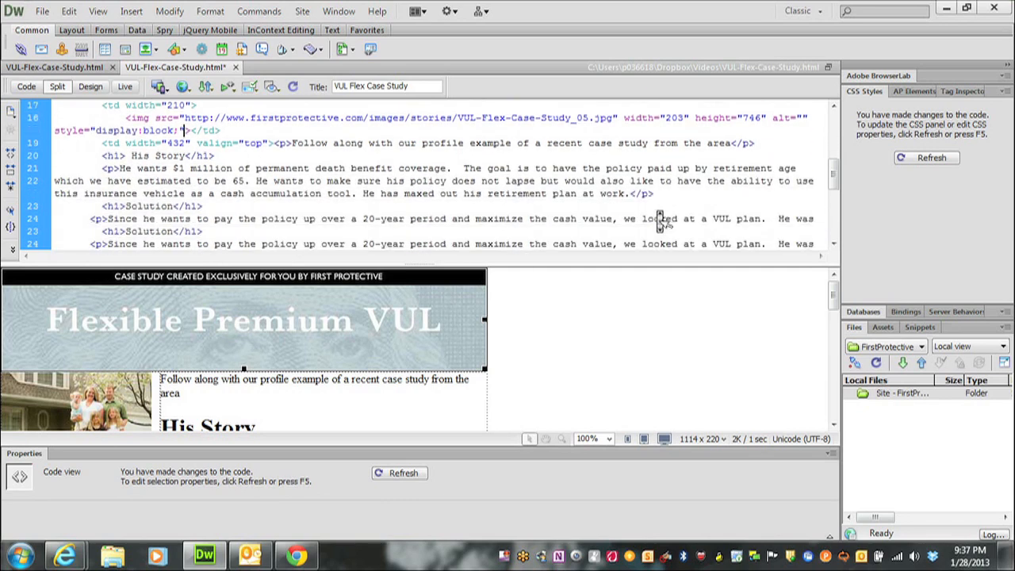
pyautogui.scroll(-3)
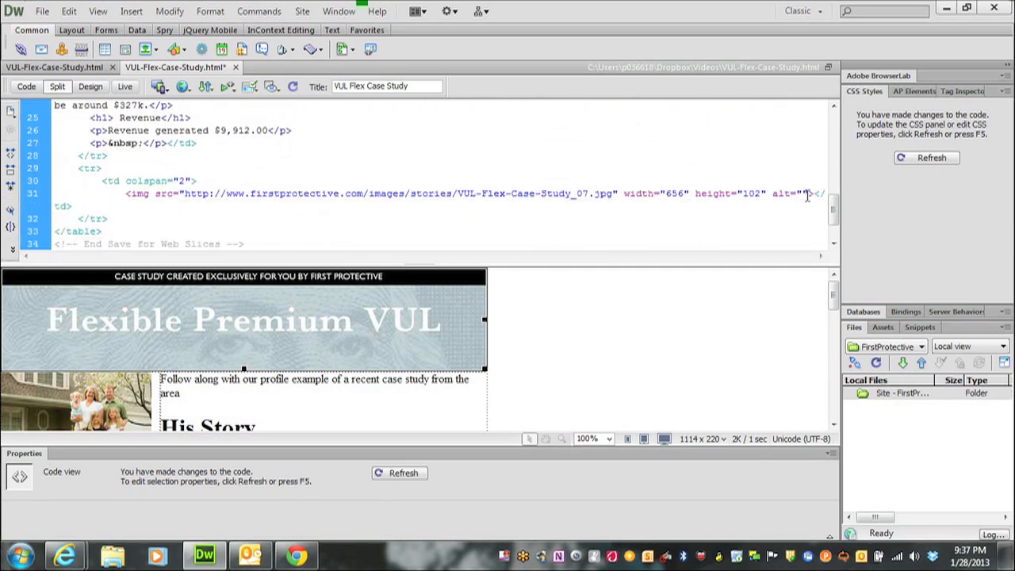
# Step: Give the last img display:block, the table style="line-height:0", and refresh the design view
pyautogui.write('style="display:block;"')
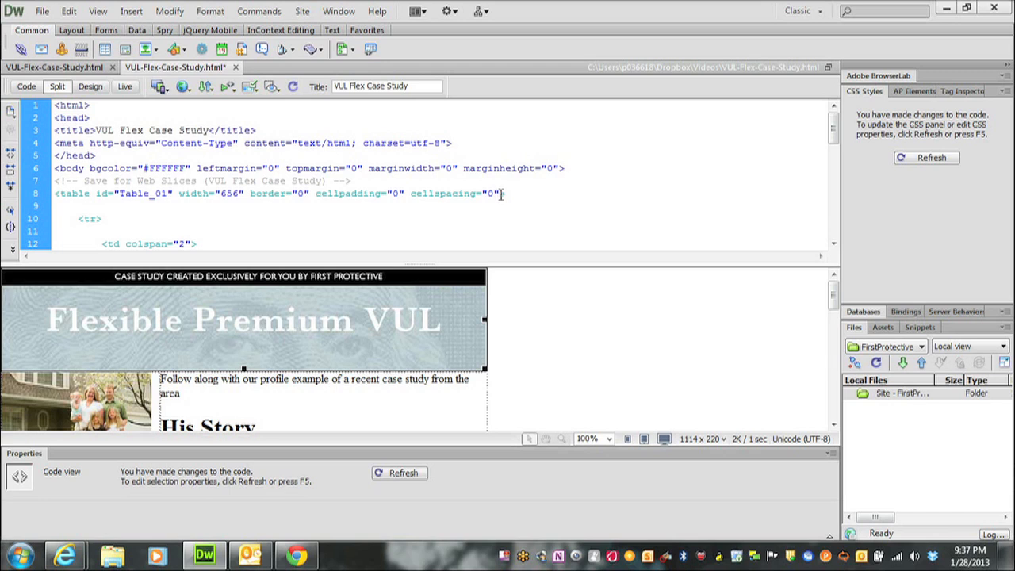
pyautogui.write('s')
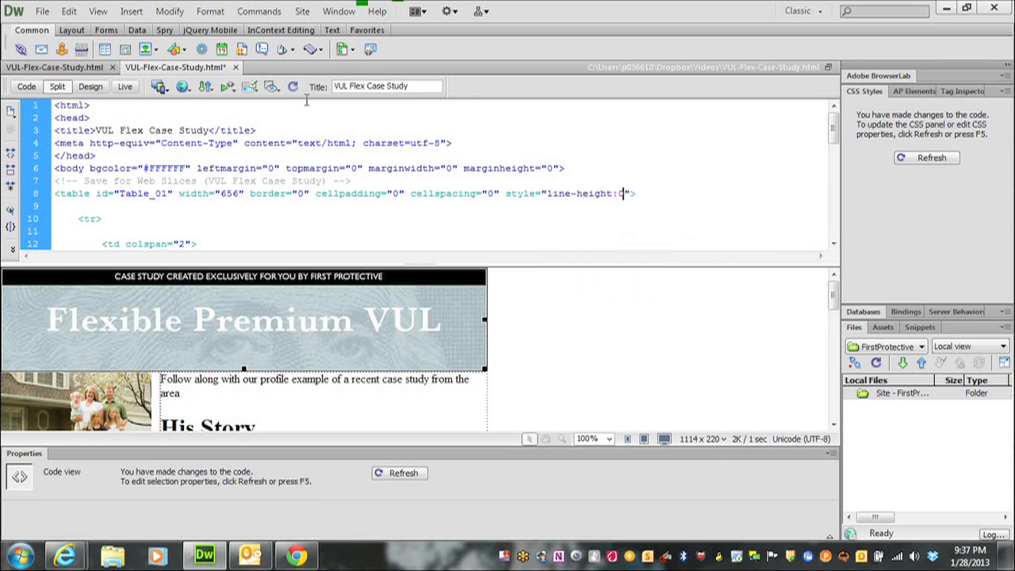
pyautogui.click(399, 473)
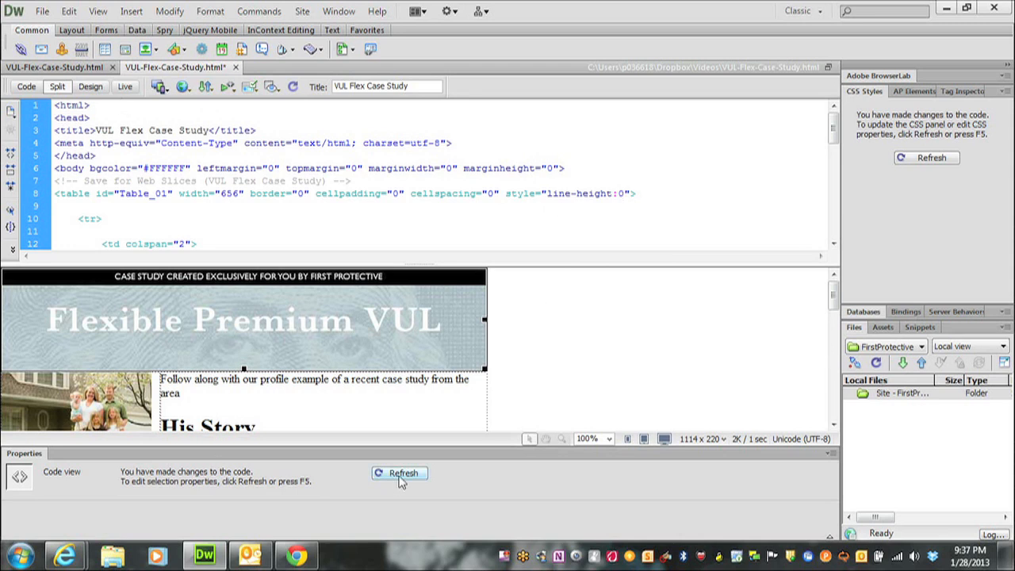
pyautogui.click(399, 473)
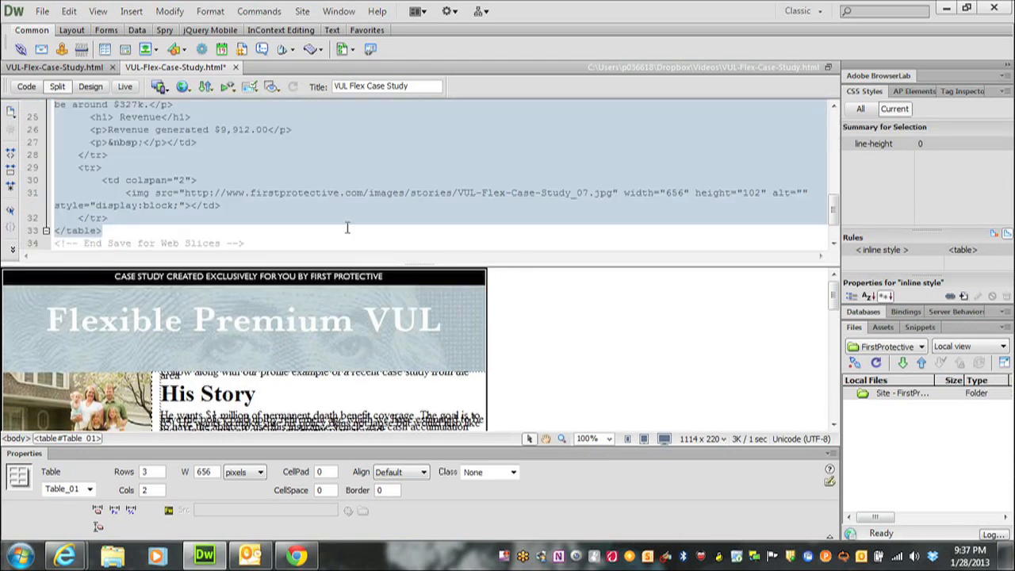
pyautogui.moveTo(241, 162)
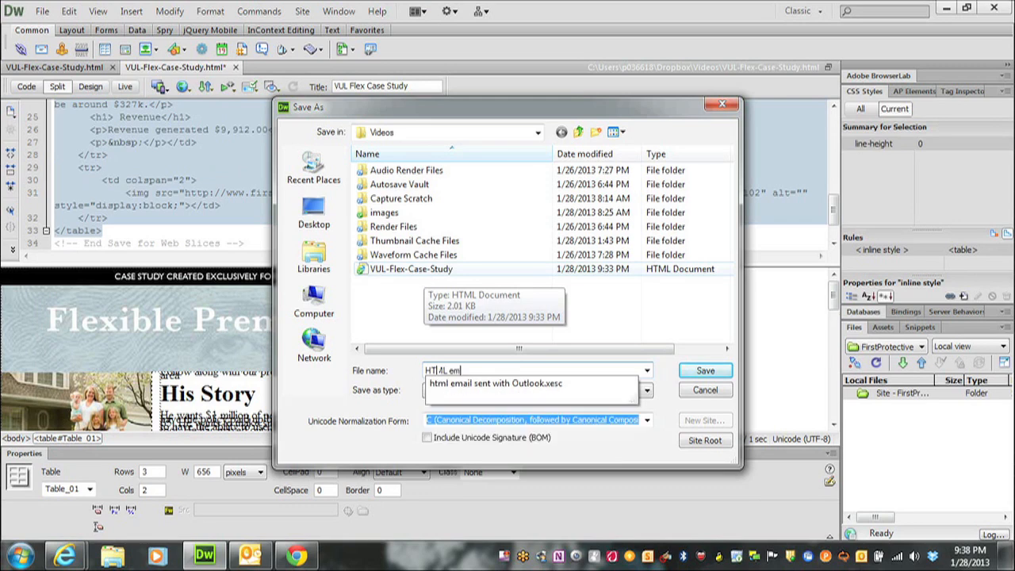
# Step: Save the edited page as a new file named HTML-email-gmail-sp
pyautogui.write('HTML-email-gmail')
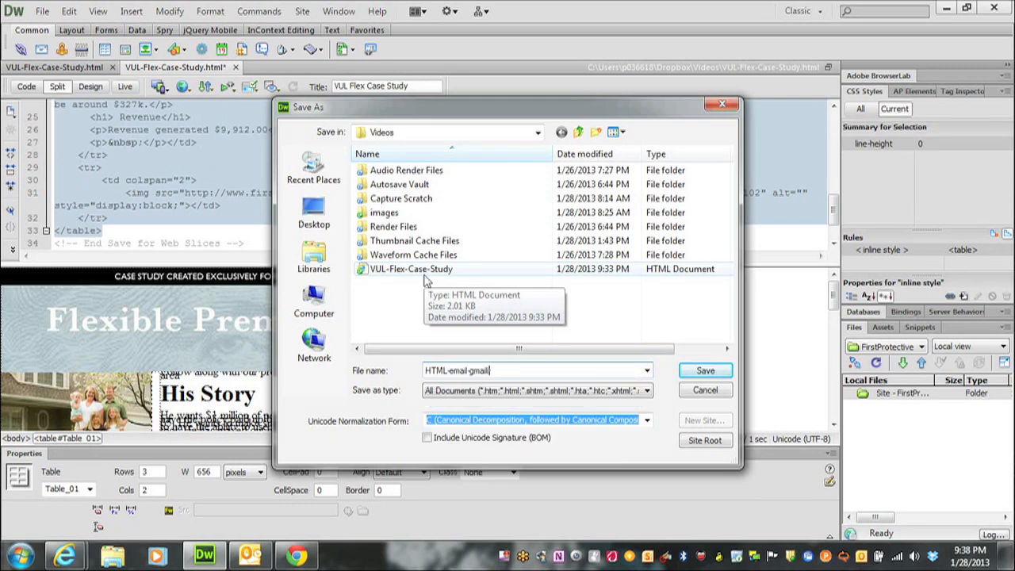
pyautogui.write('-sp')
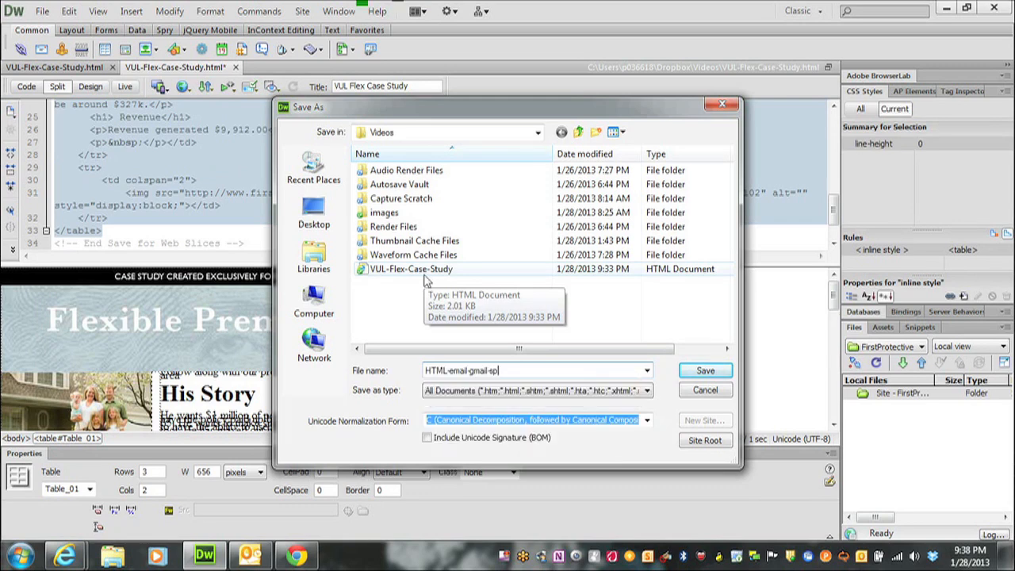
pyautogui.click(704, 371)
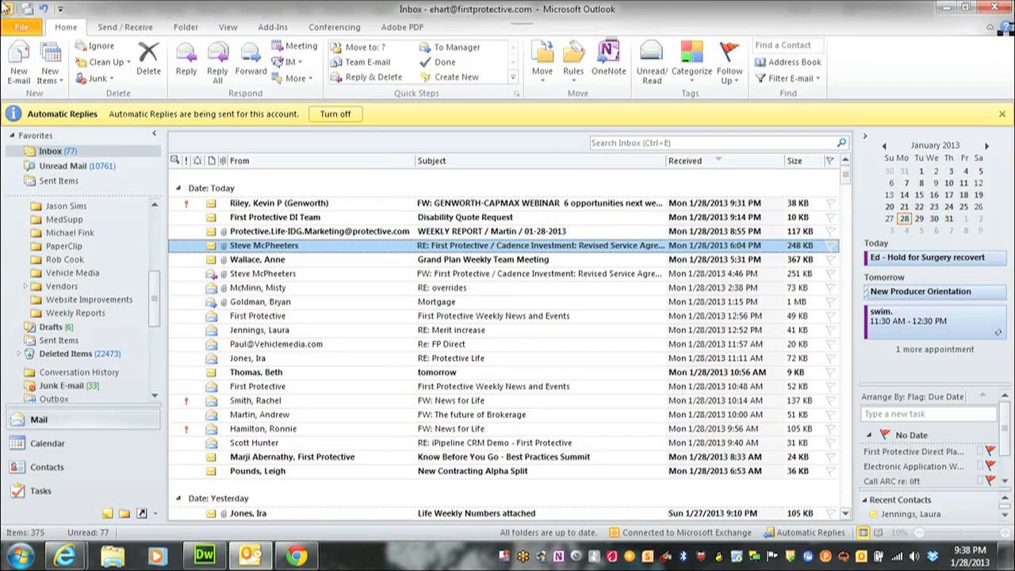
pyautogui.click(21, 48)
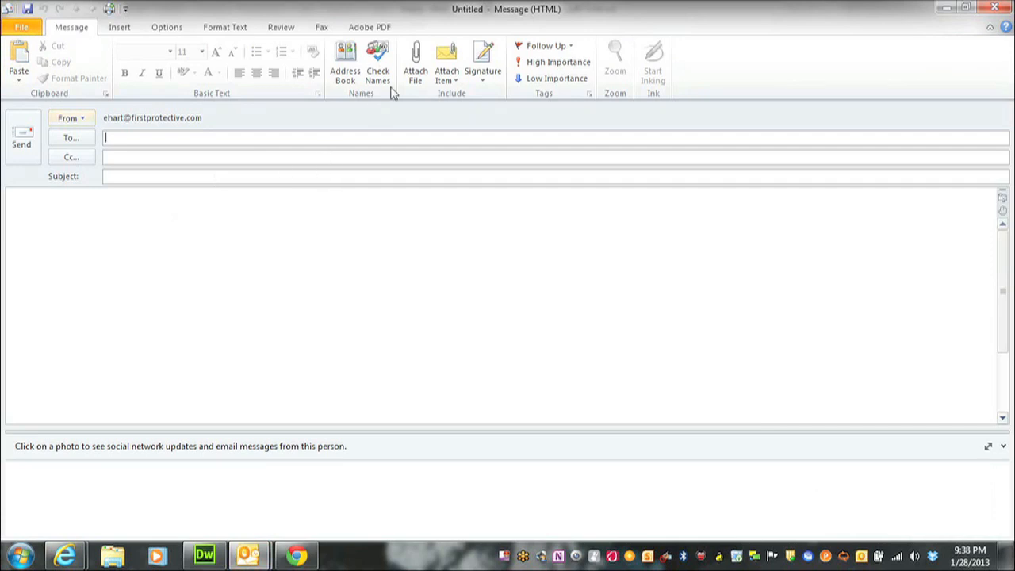
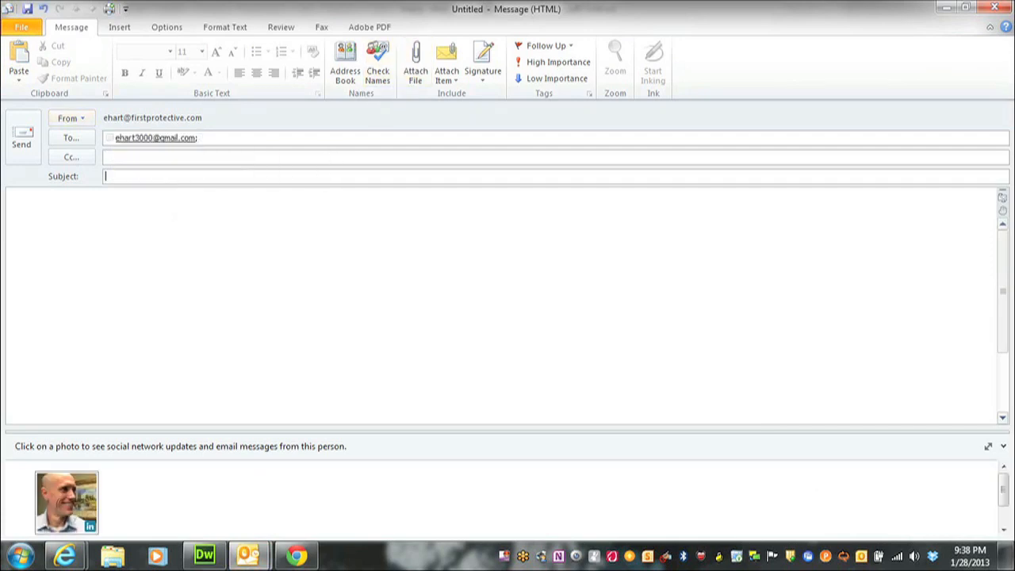
pyautogui.write('gmail space fix')
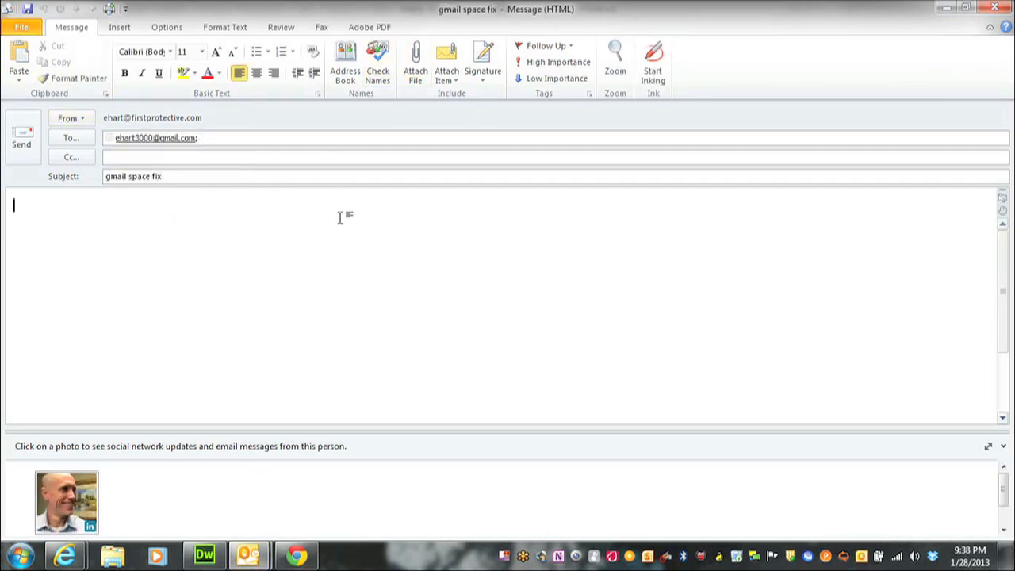
# Step: Insert the HTML-email-gmail-spaces document as the message body via Attach File
pyautogui.click(415, 61)
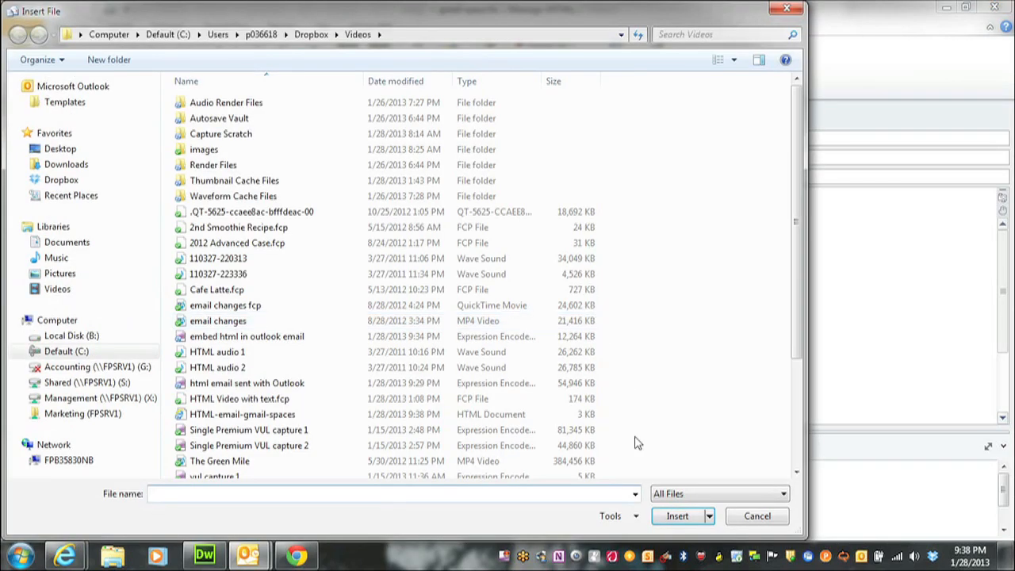
pyautogui.scroll(-3)
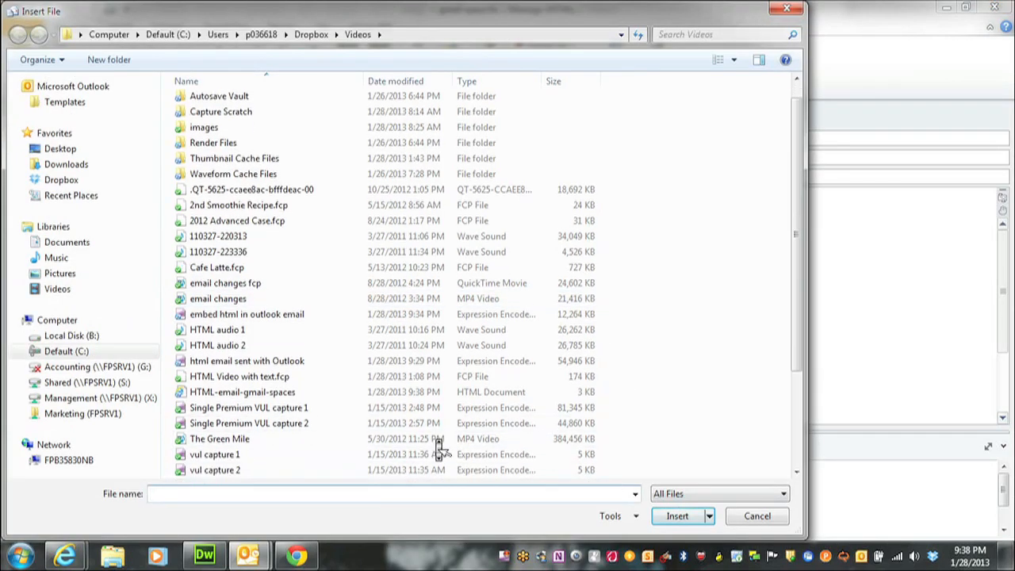
pyautogui.click(241, 391)
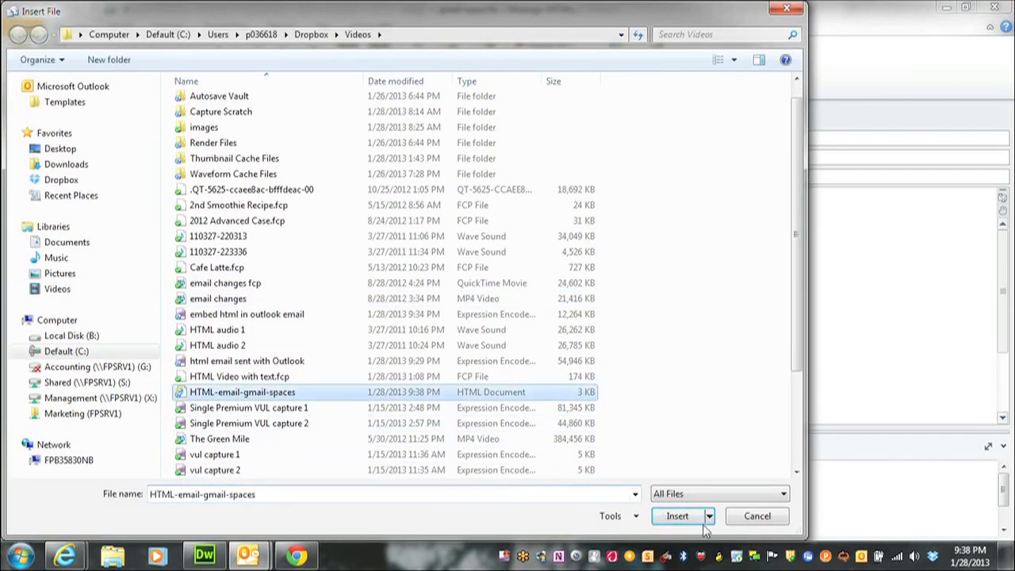
pyautogui.click(676, 517)
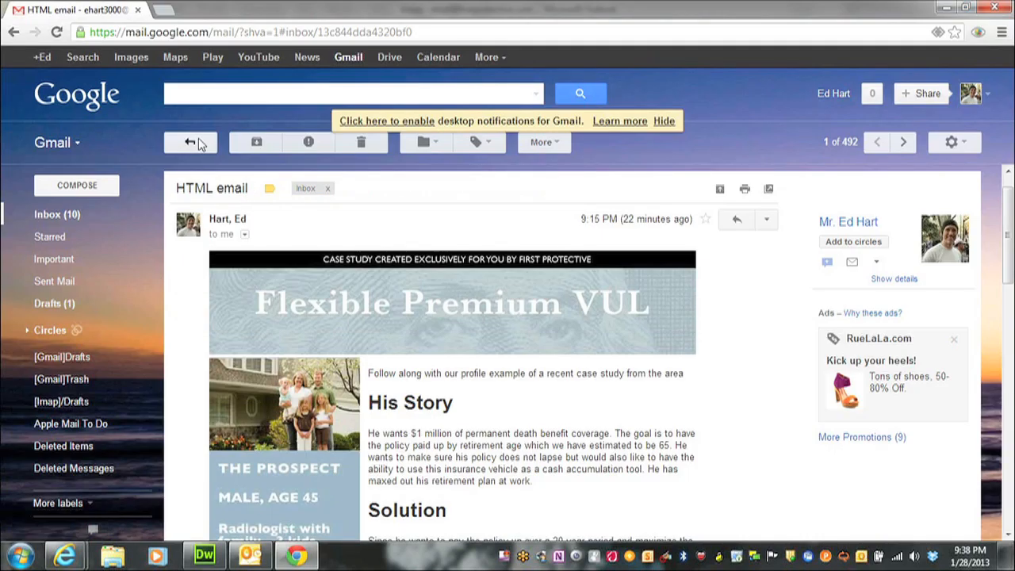
# Step: Return to the Gmail inbox, refresh it, and inspect the new 'gmail space fix' message
pyautogui.click(188, 143)
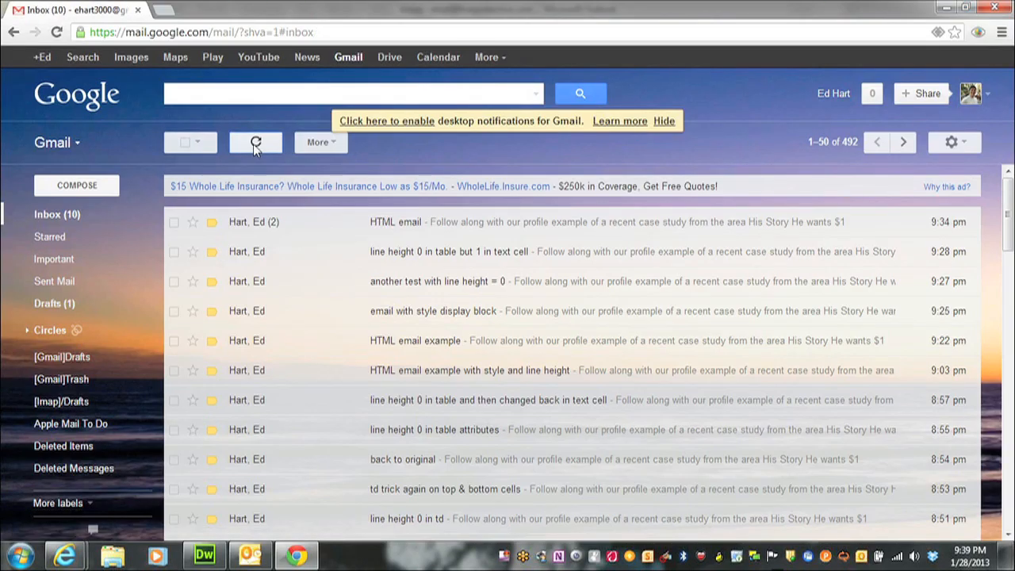
pyautogui.click(255, 143)
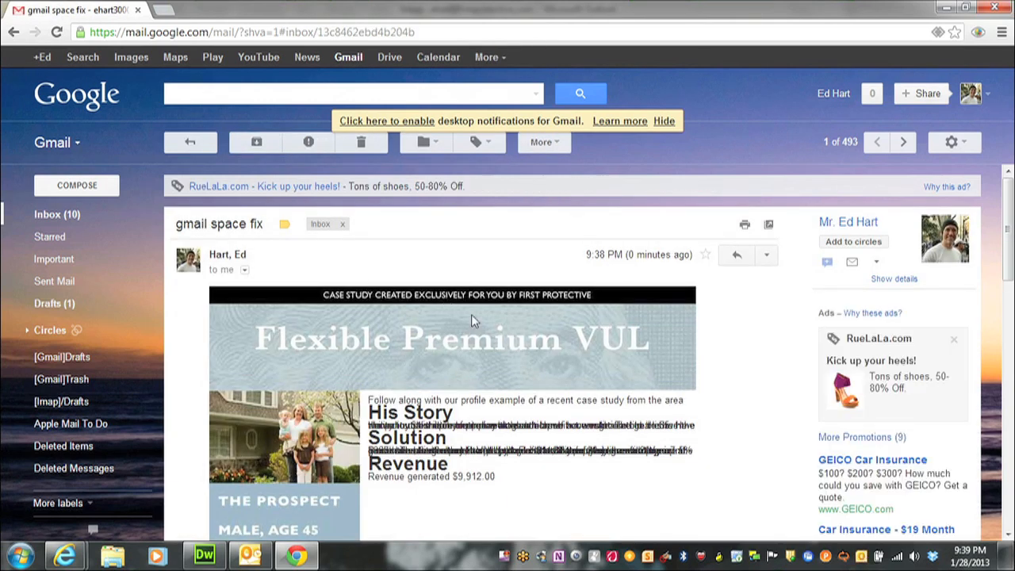
pyautogui.moveTo(307, 389)
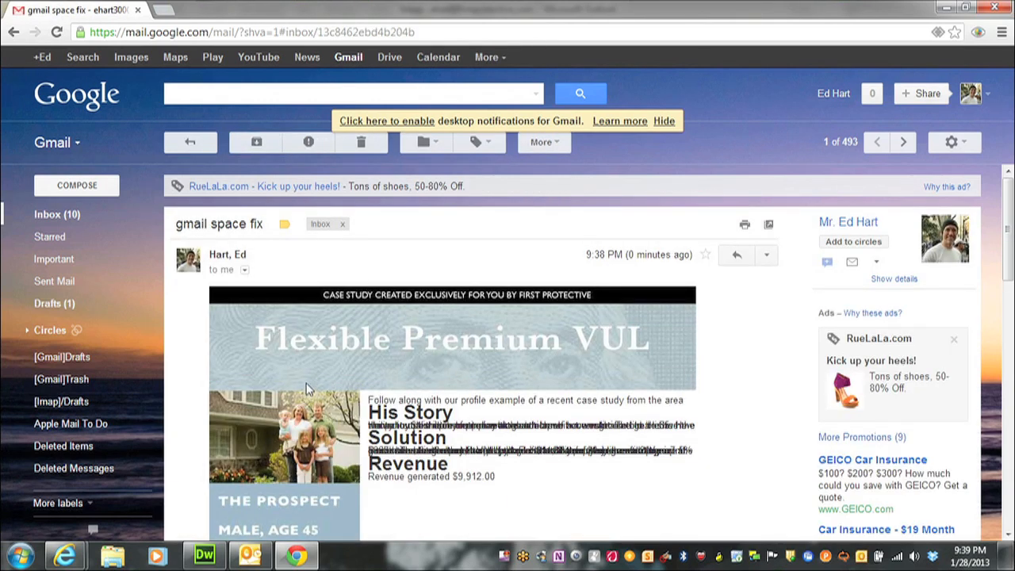
pyautogui.scroll(-3)
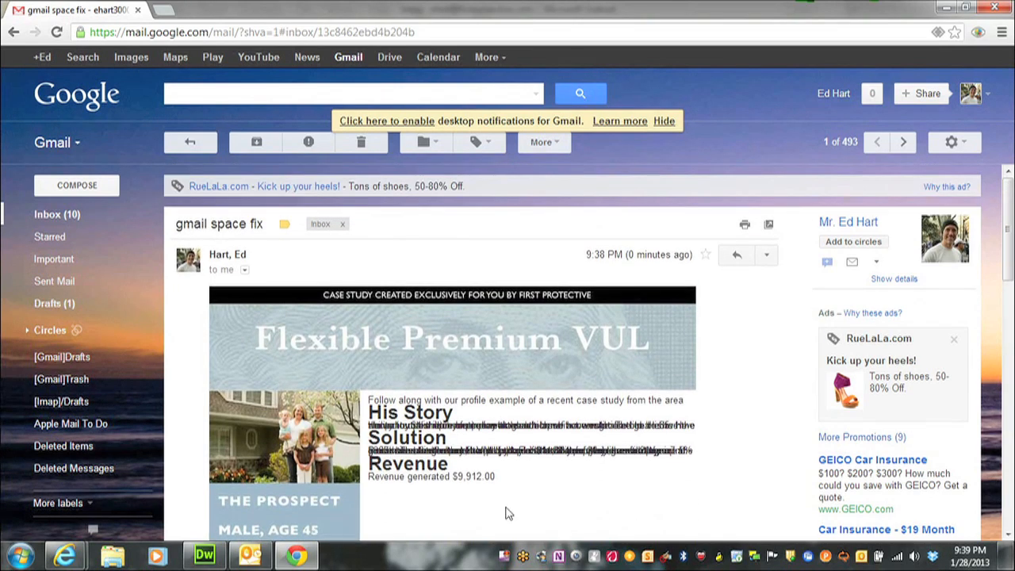
pyautogui.moveTo(463, 498)
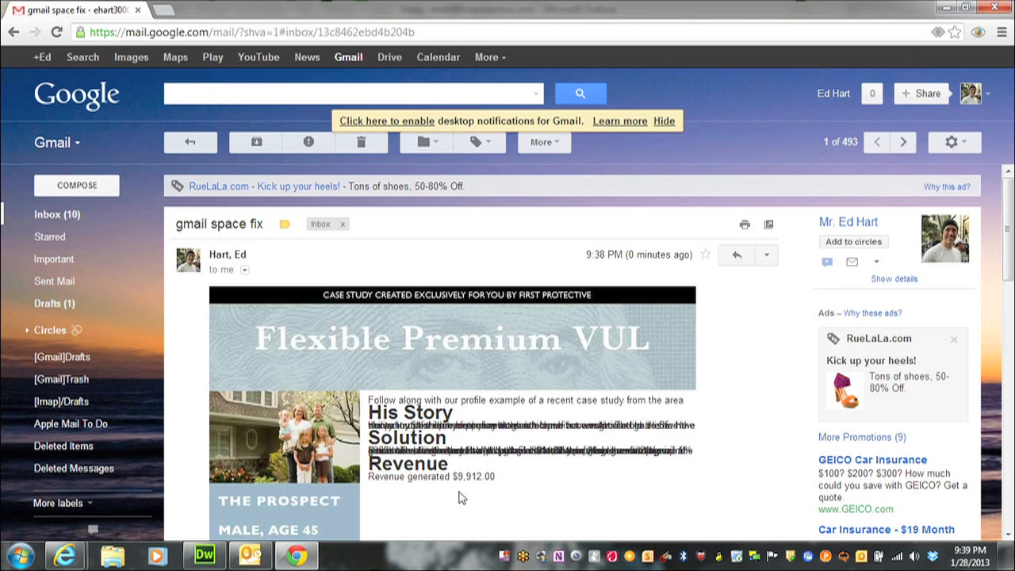
pyautogui.moveTo(241, 241)
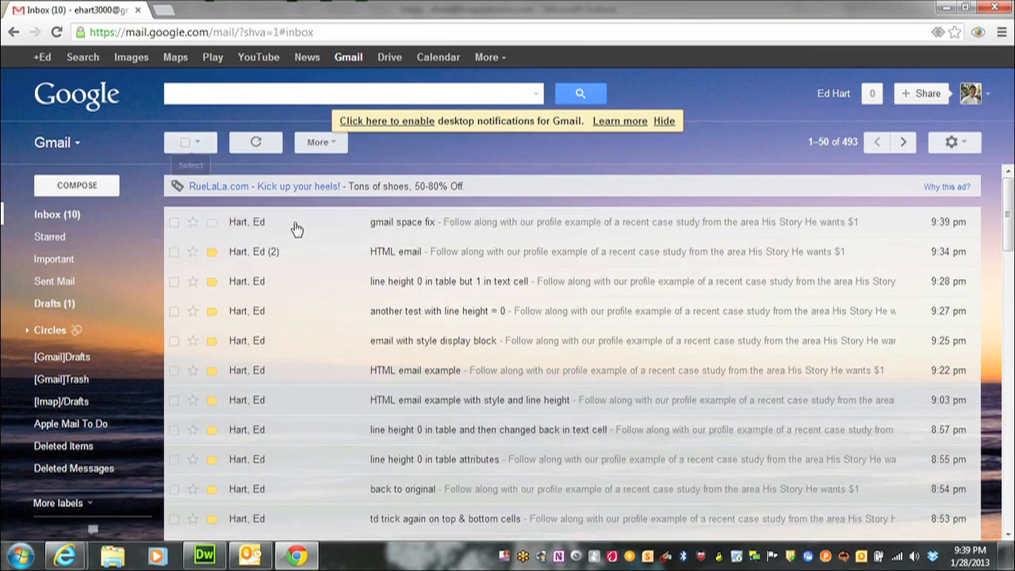
# Step: Switch to Dreamweaver and scroll the code to the story paragraph tags under the zero line-height table
pyautogui.click(205, 555)
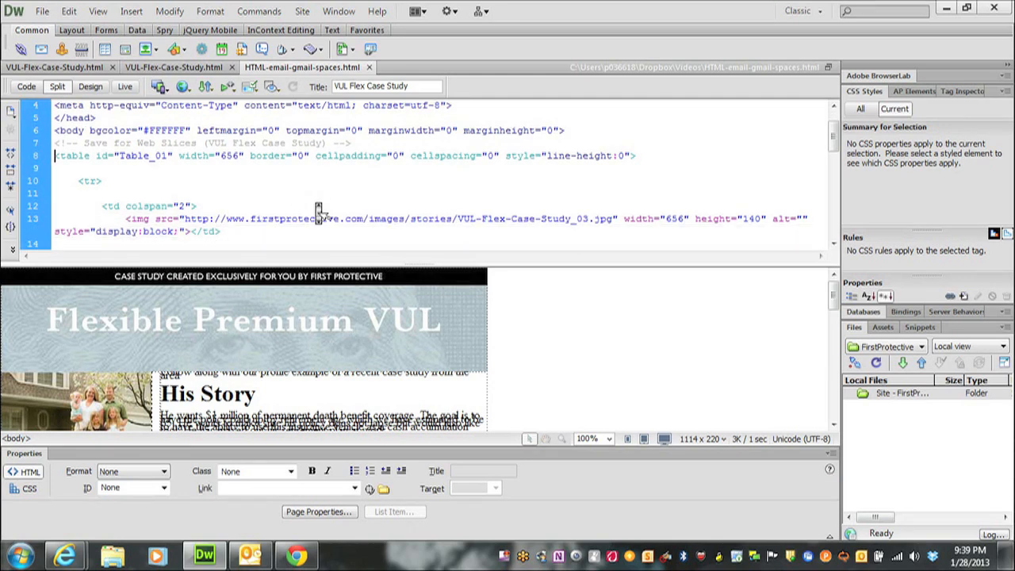
pyautogui.scroll(-3)
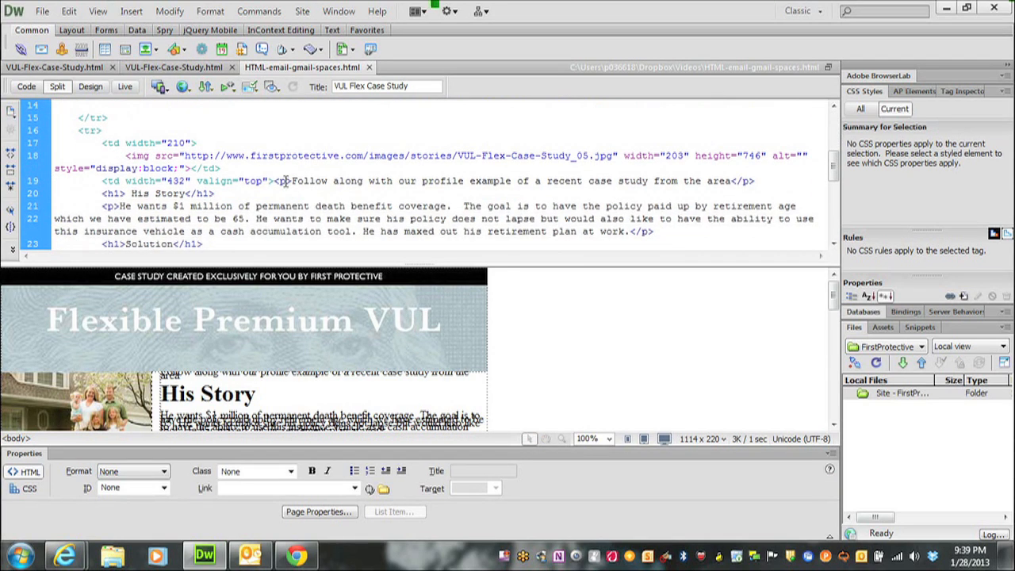
pyautogui.click(269, 181)
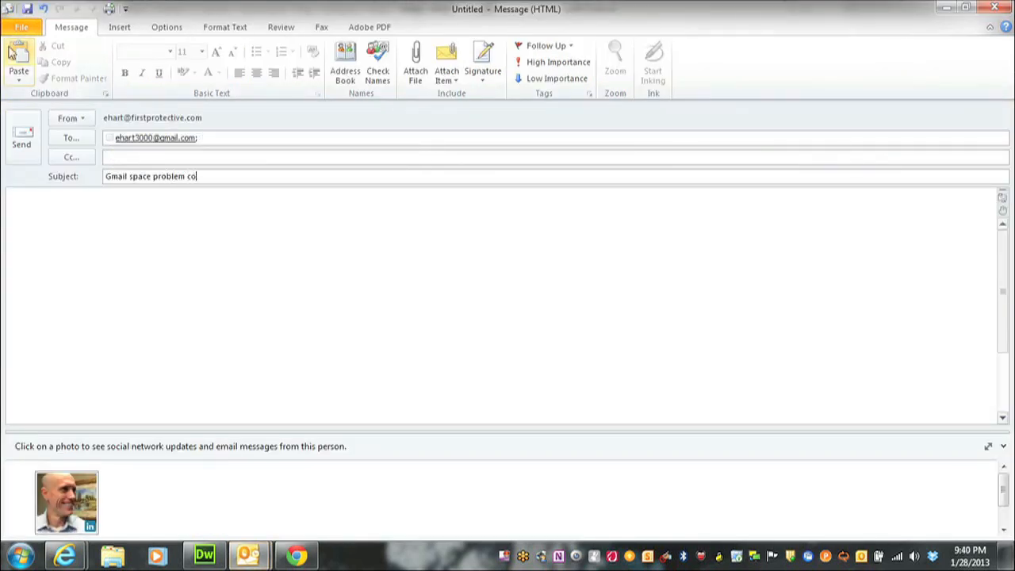
# Step: Complete the subject 'Gmail space problem corrected for images and text'
pyautogui.write('rrected')
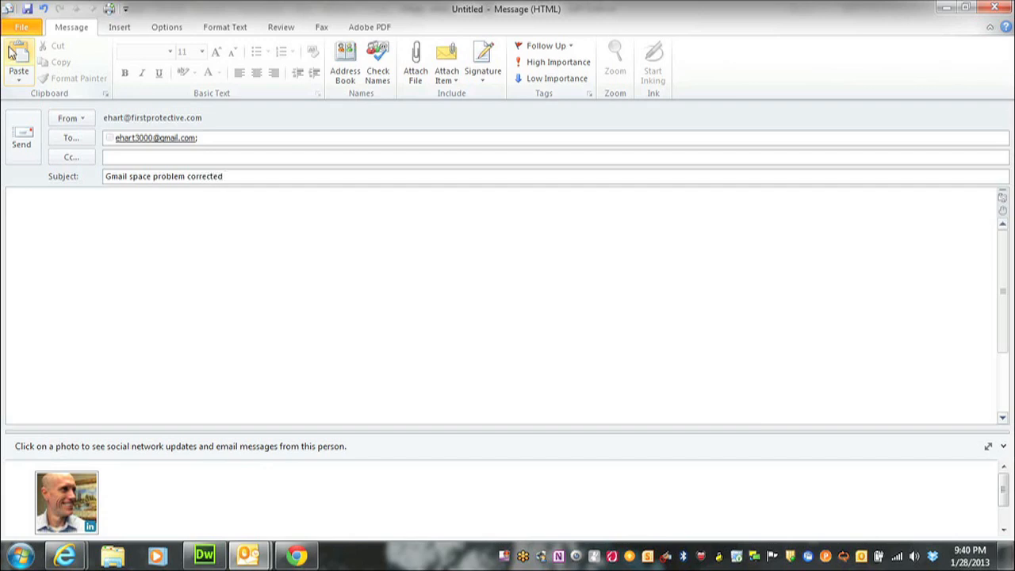
pyautogui.write('for images and')
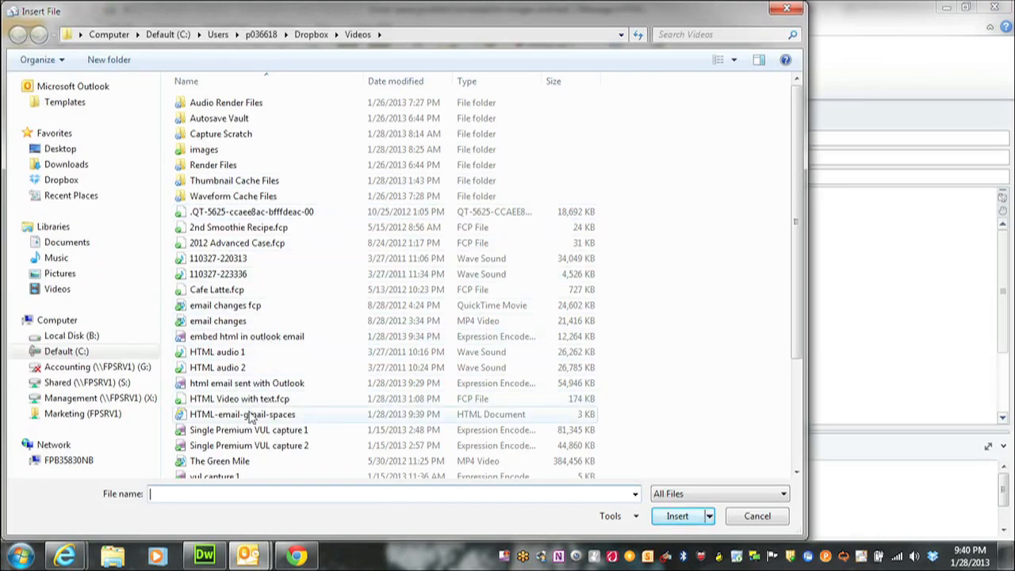
# Step: Insert HTML-email-gmail-spaces as the body text and send the message to Gmail
pyautogui.click(242, 414)
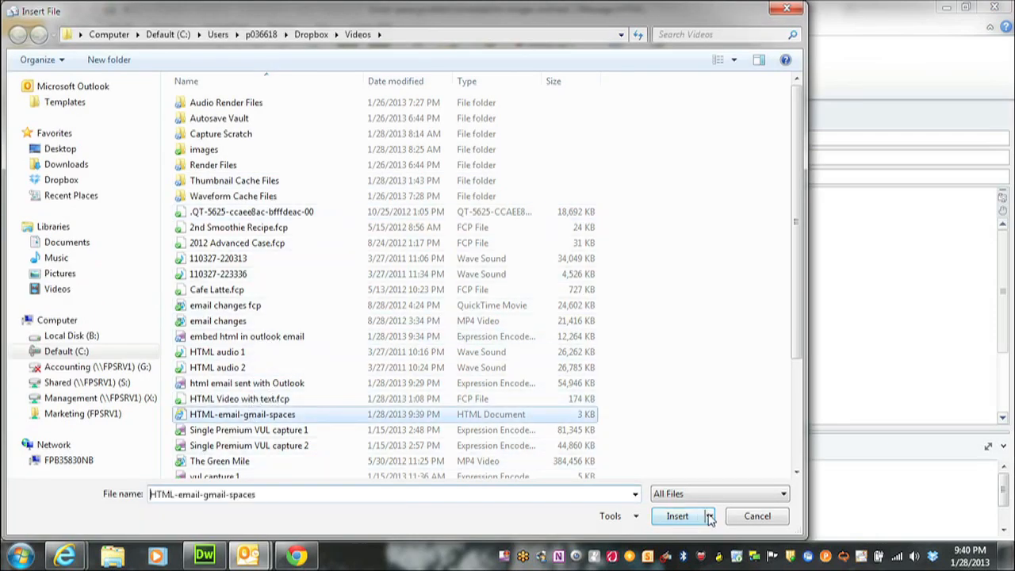
pyautogui.click(676, 517)
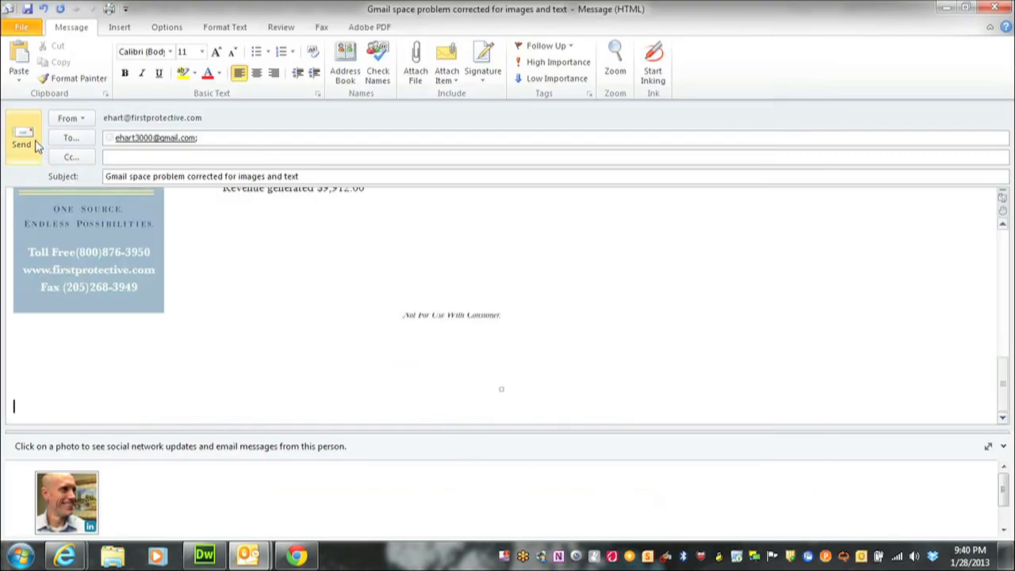
pyautogui.click(22, 139)
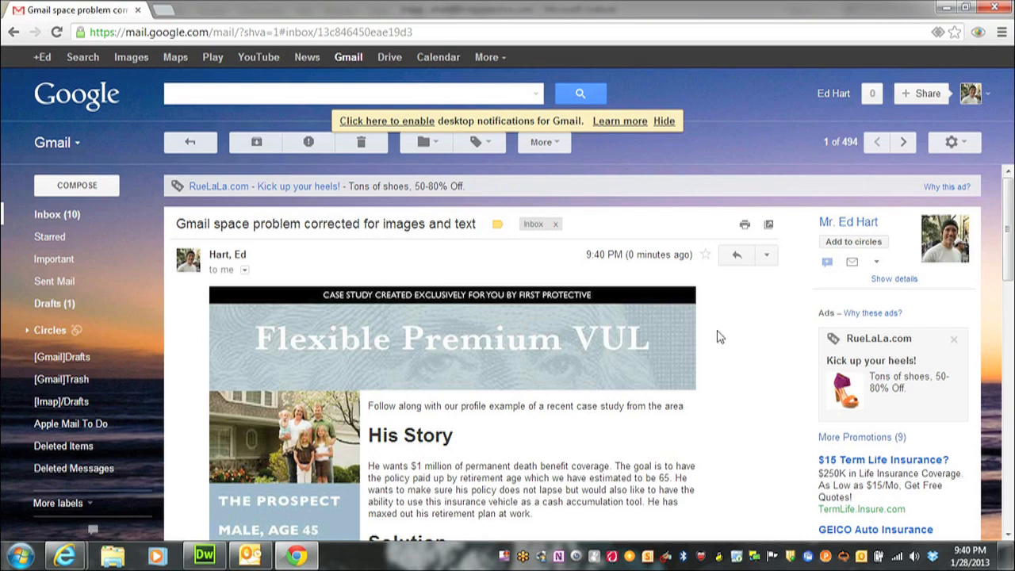
pyautogui.moveTo(554, 423)
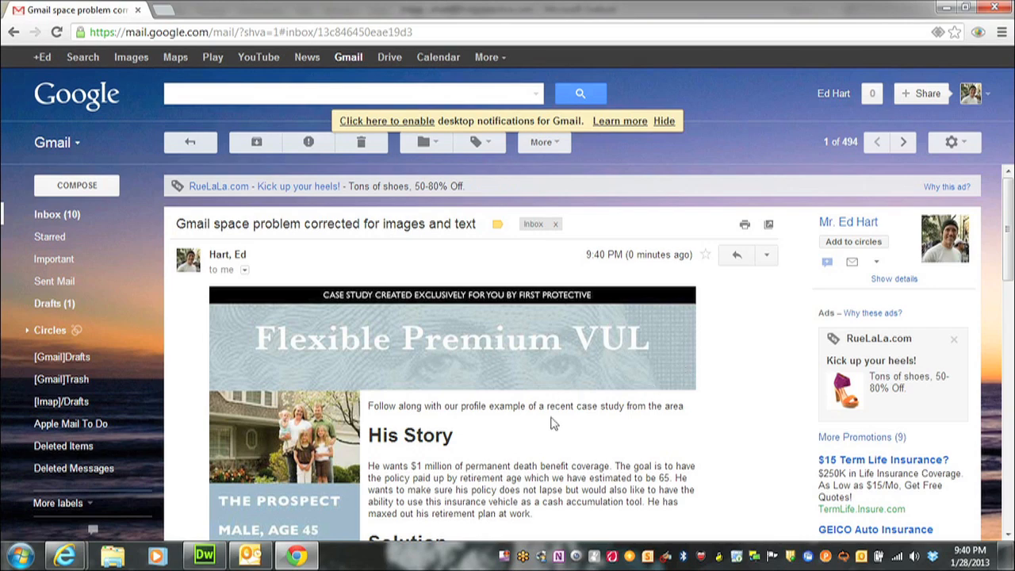
# Step: Scroll the opened message to verify gapless images and the normally spaced His Story and Solution text
pyautogui.scroll(-3)
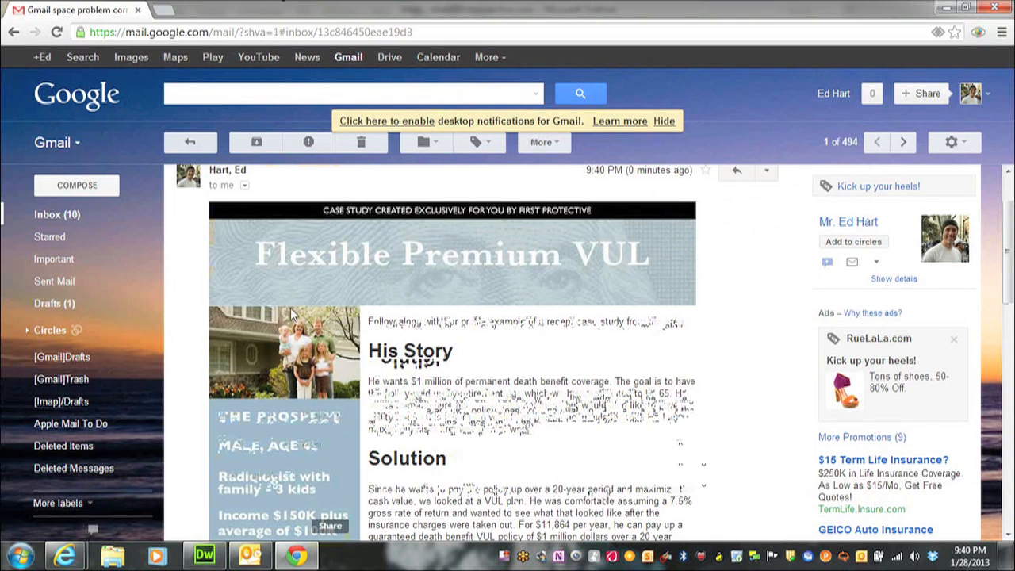
pyautogui.moveTo(730, 358)
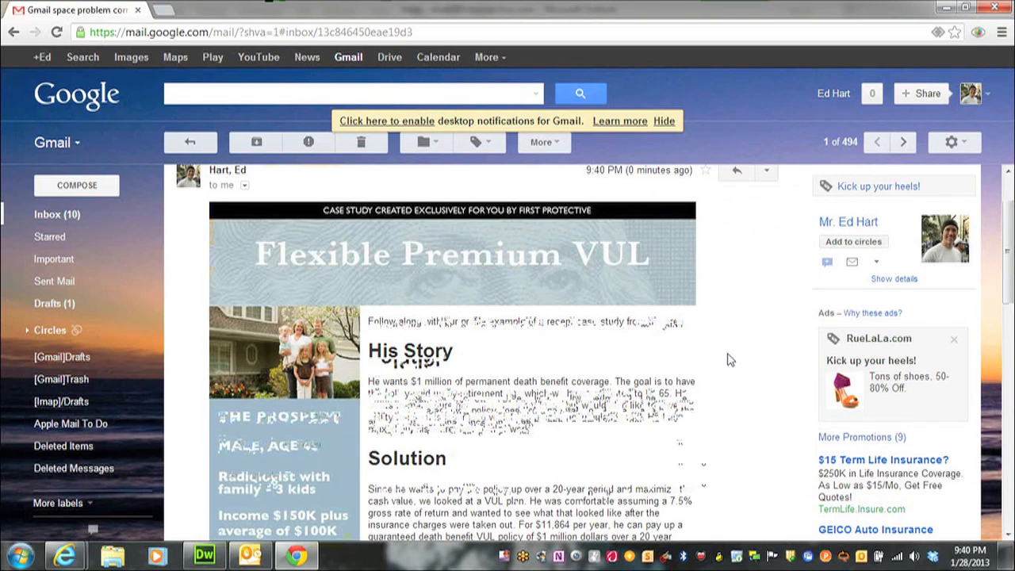